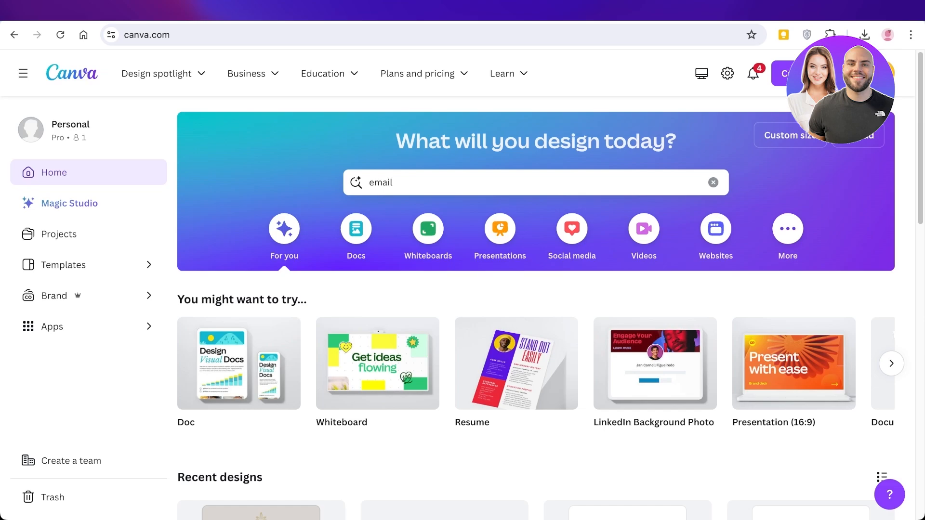
mouse_move(714, 229)
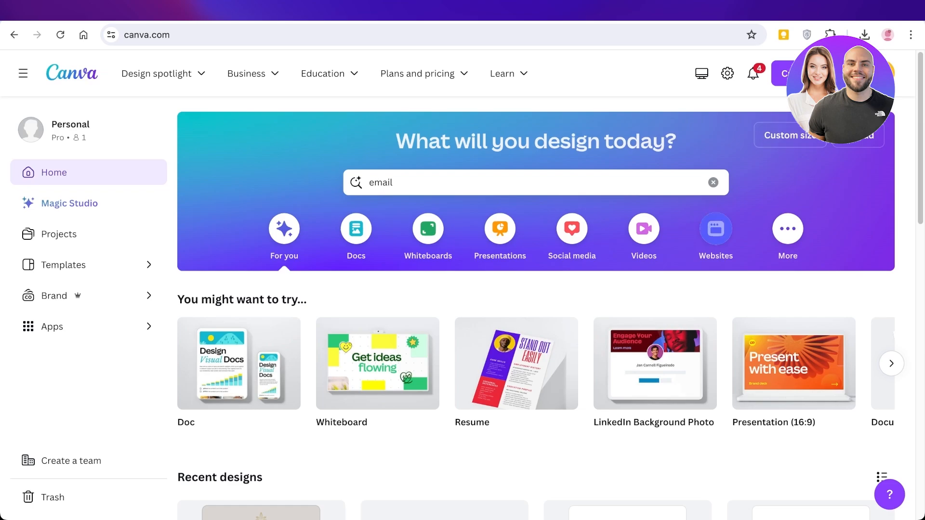
- Switch from Canva to the Mailchimp tab showing the account's Home dashboard
left_click(712, 182)
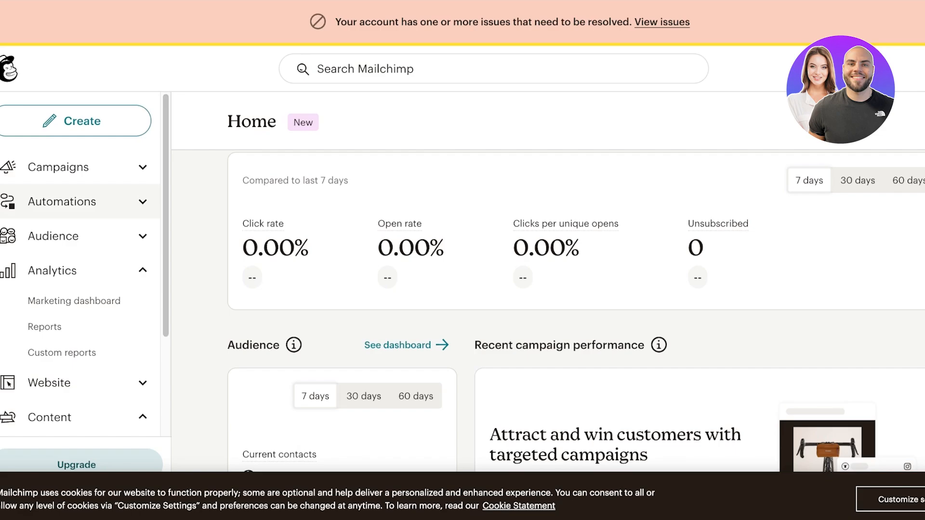
- Expand Mailchimp's Campaigns section and view the All campaigns list
left_click(58, 166)
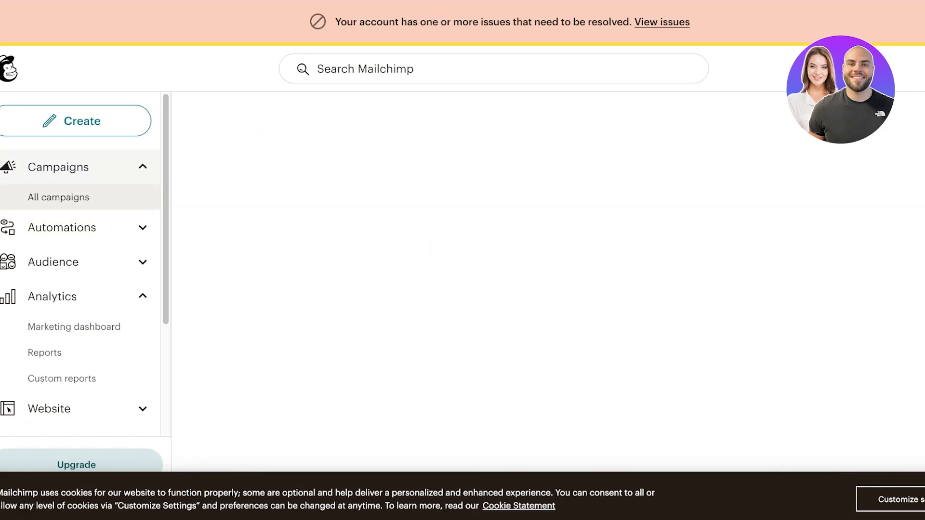
left_click(58, 197)
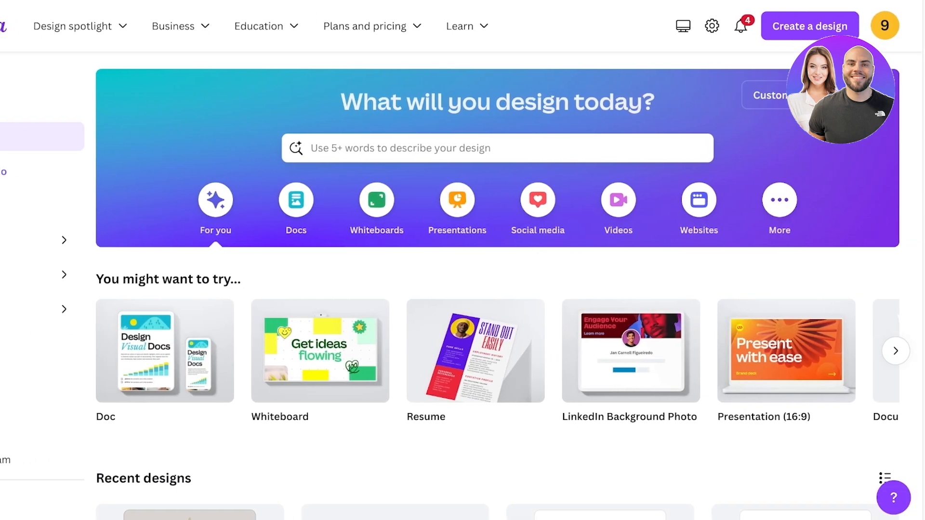
- Search Canva templates for 'email' and scroll through the email newsletter results
left_click(496, 148)
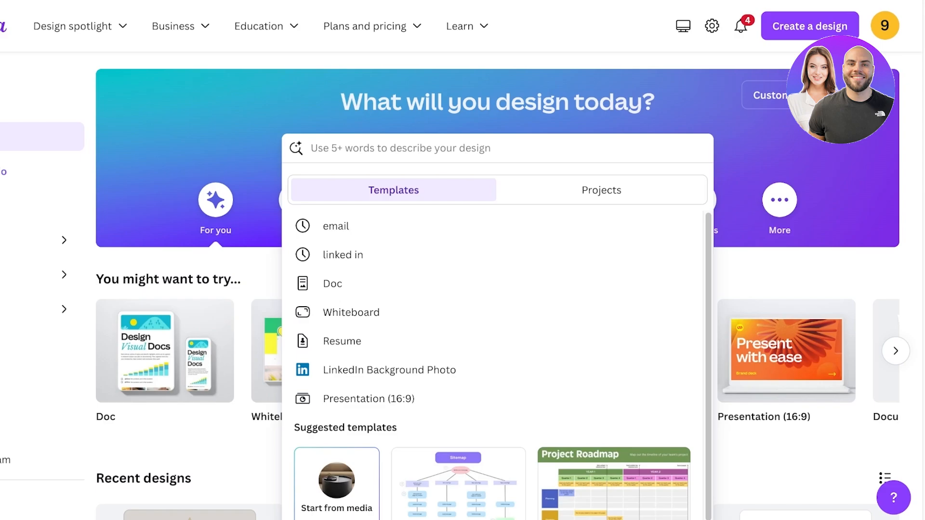
left_click(335, 225)
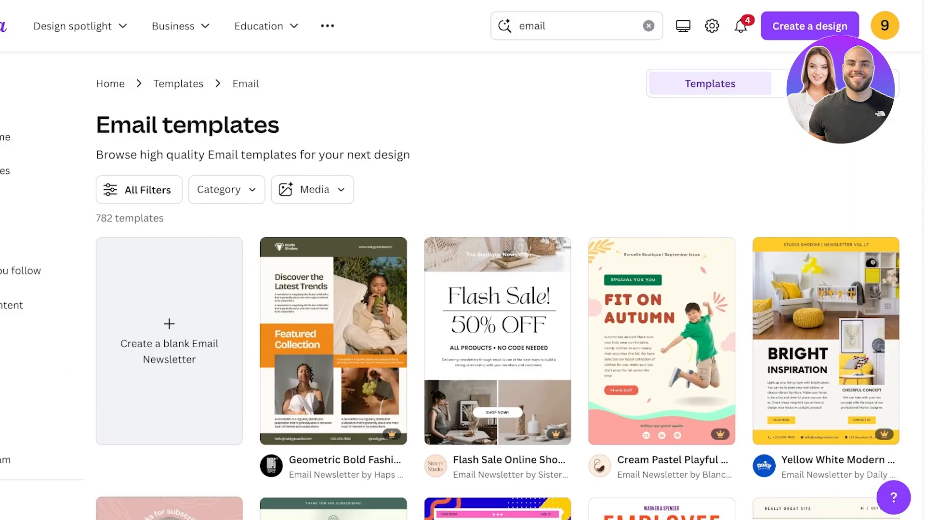
scroll("down", 3)
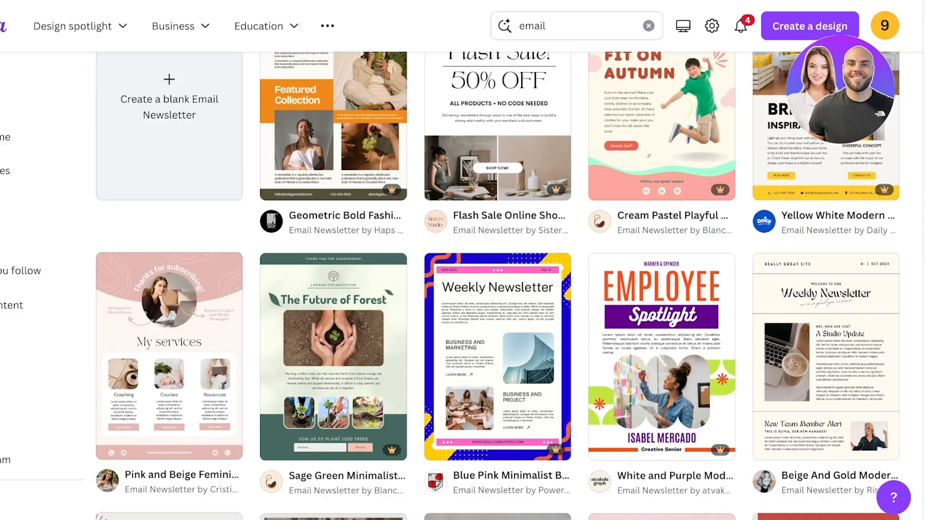
scroll("down", 3)
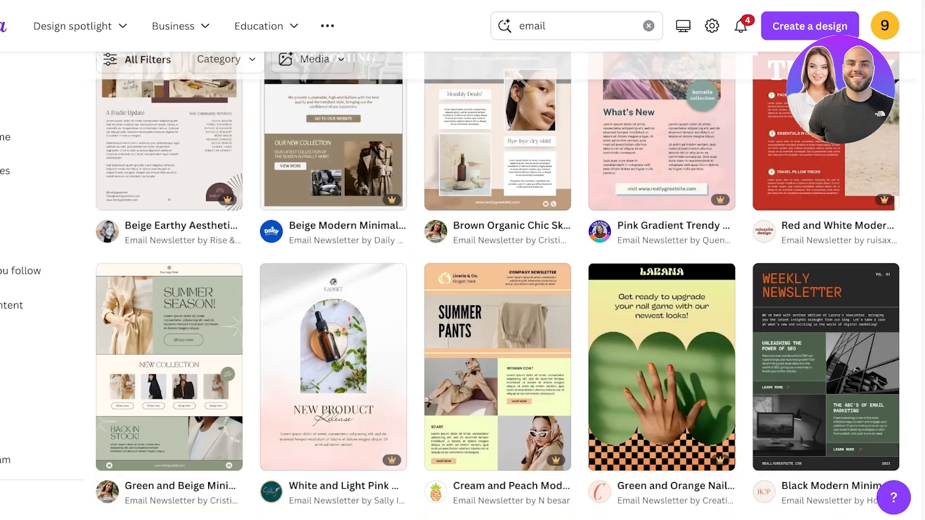
scroll("down", 3)
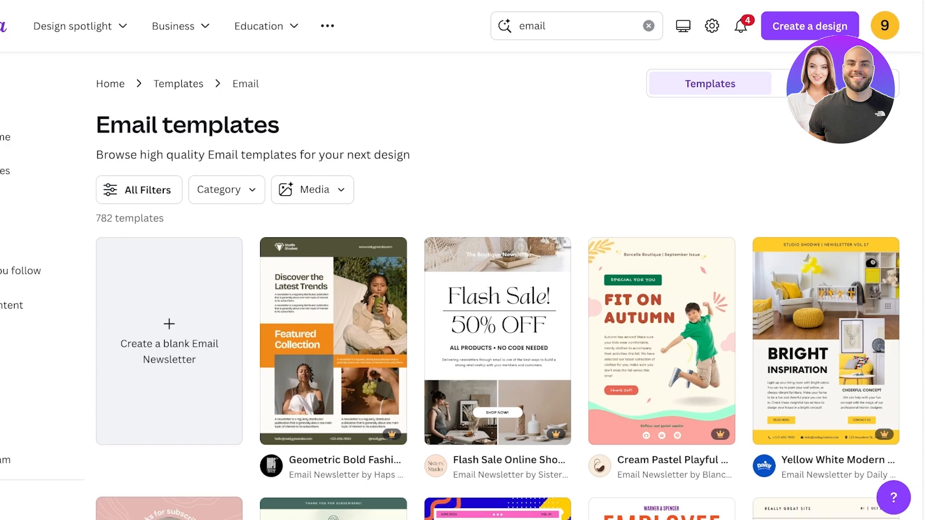
scroll("down", 3)
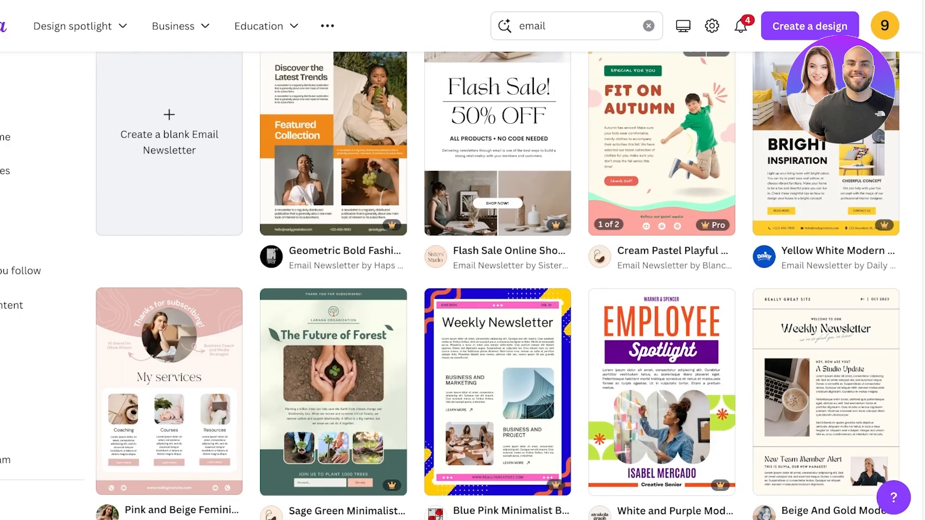
scroll("down", 3)
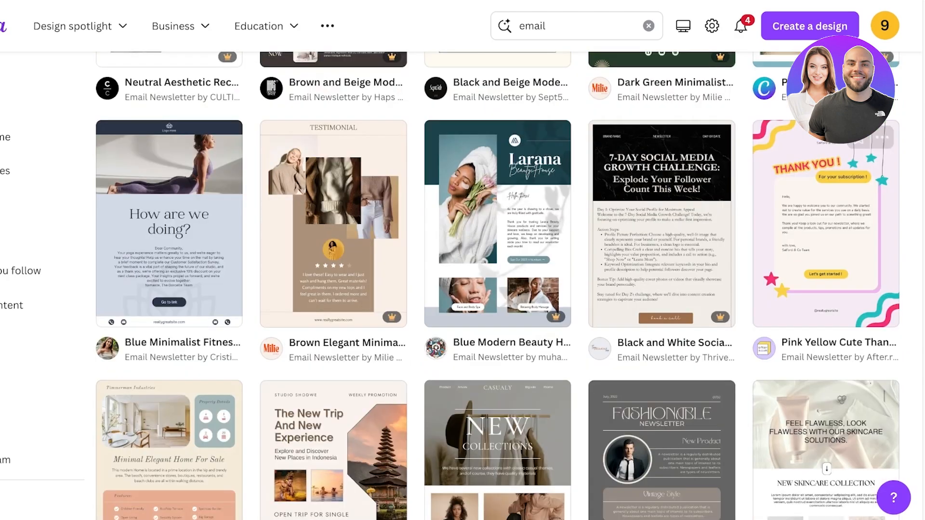
scroll("down", 3)
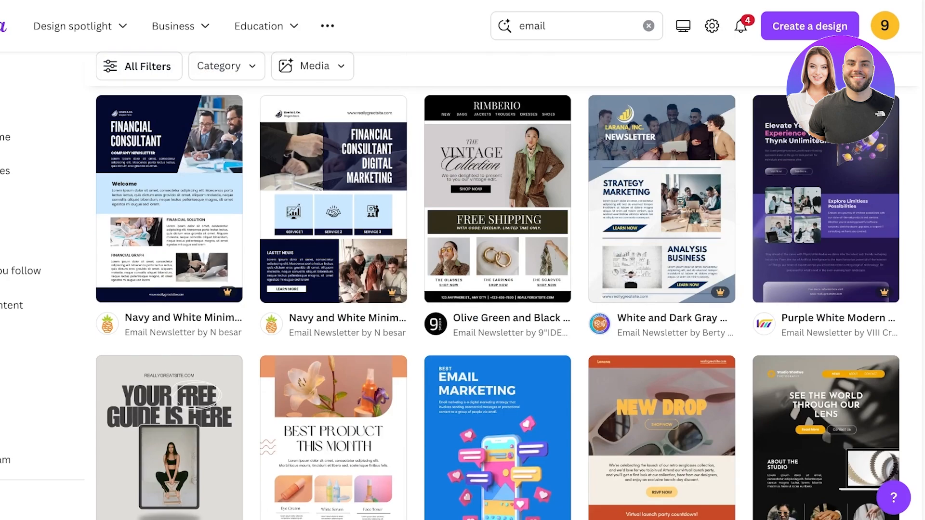
scroll("down", 3)
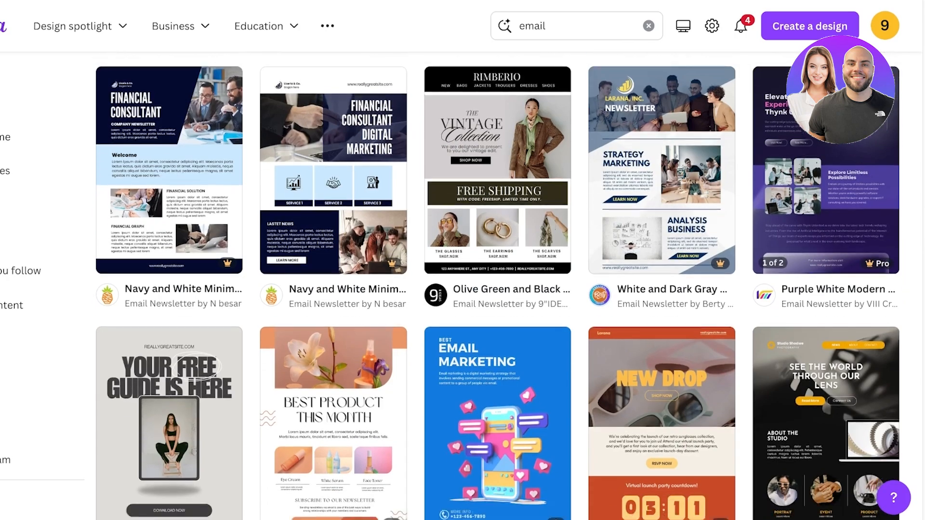
scroll("down", 3)
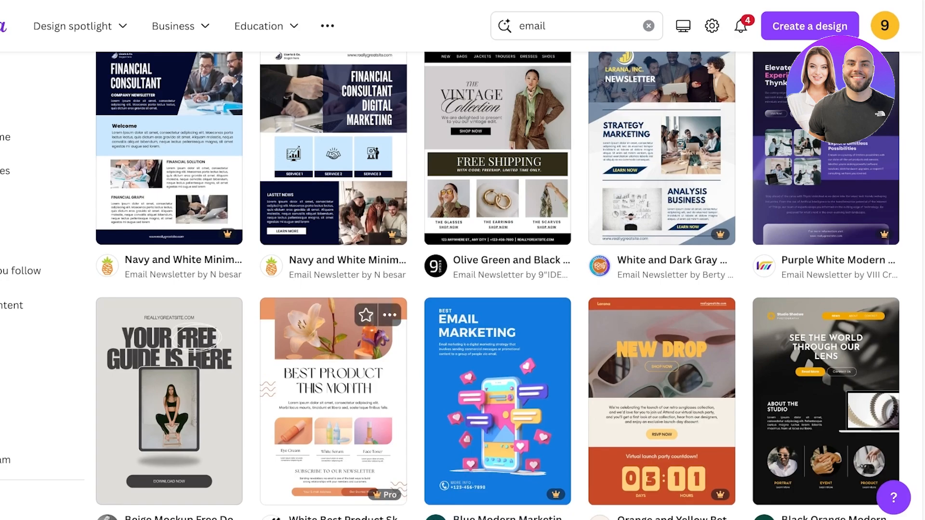
scroll("down", 3)
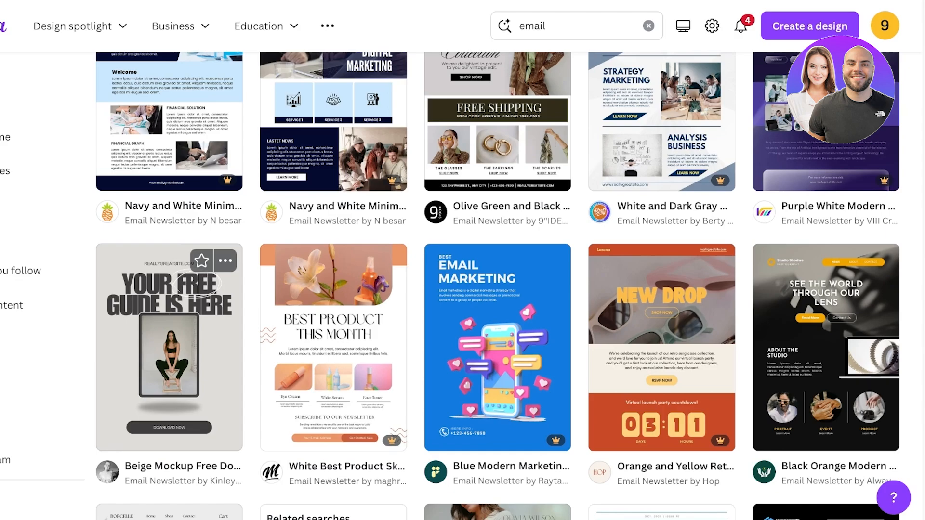
scroll("down", 3)
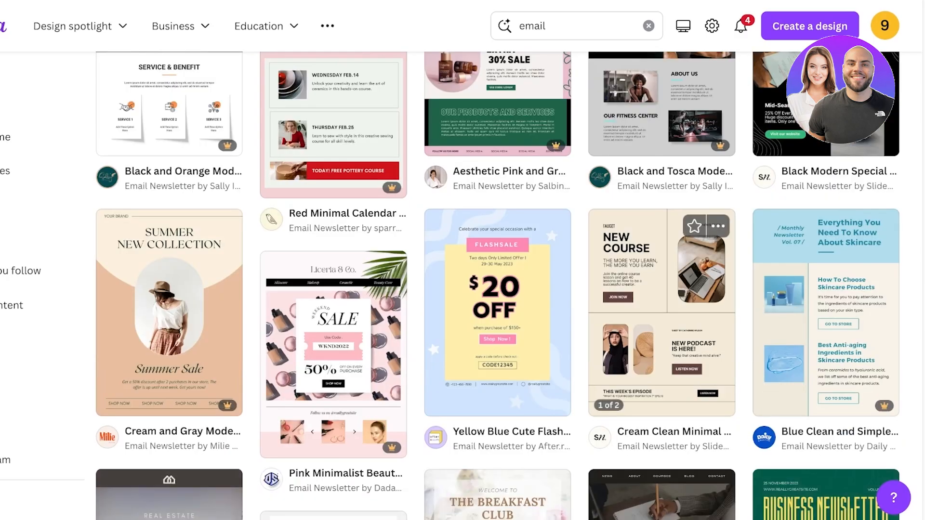
scroll("down", 3)
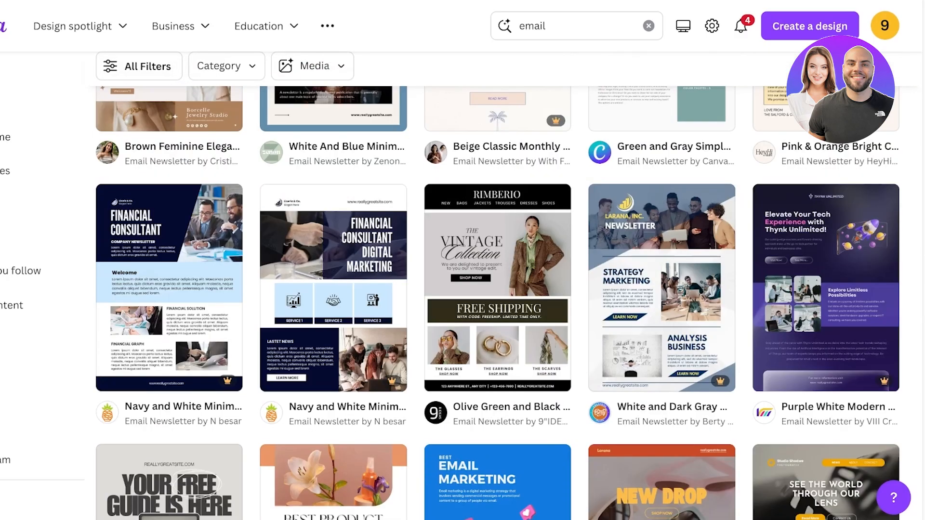
scroll("down", 3)
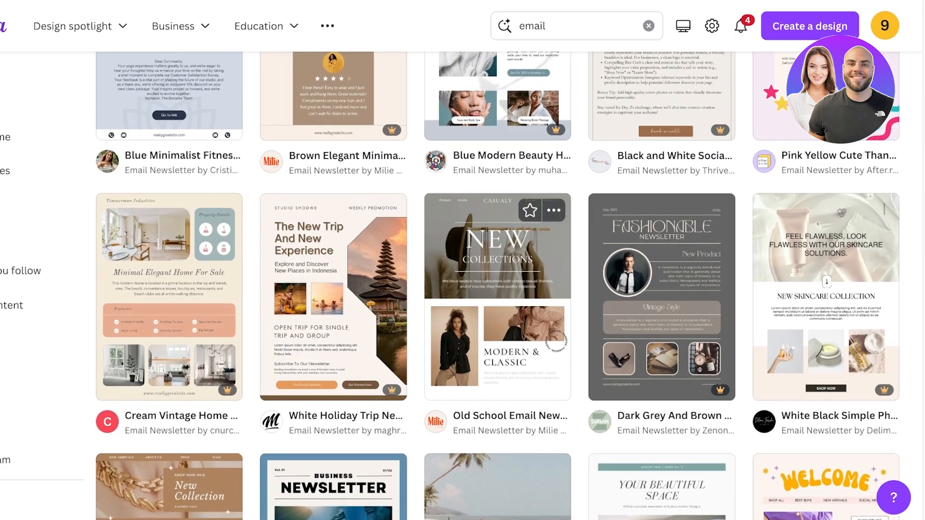
scroll("down", 3)
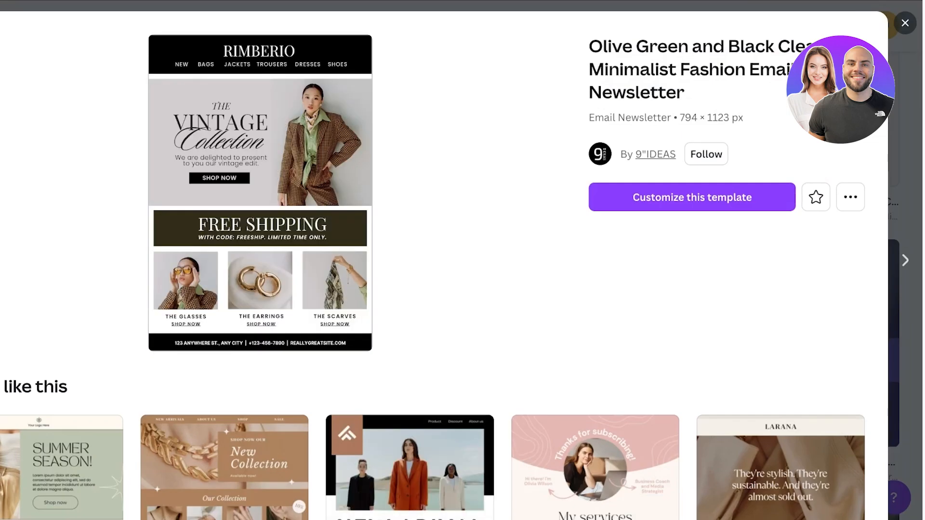
- Open the Olive Green and Black fashion newsletter template in the editor and scroll through it
left_click(691, 197)
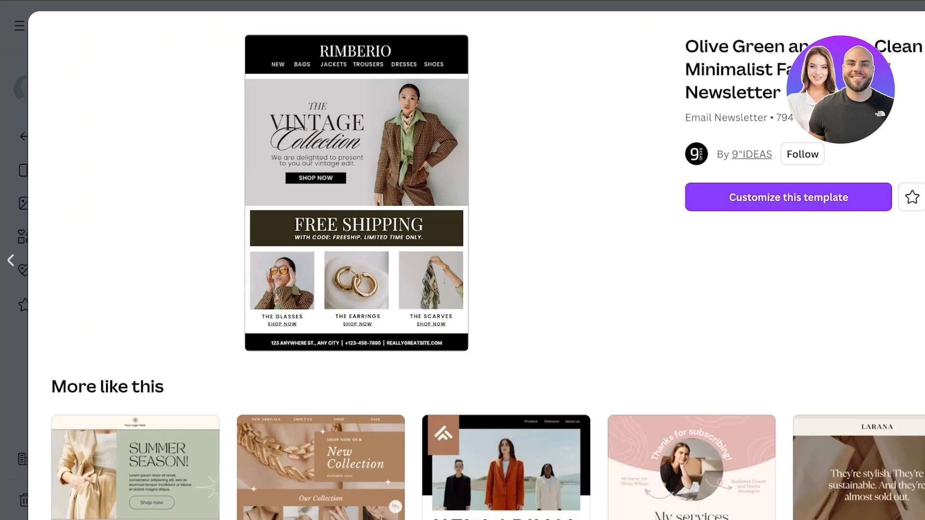
scroll("down", 3)
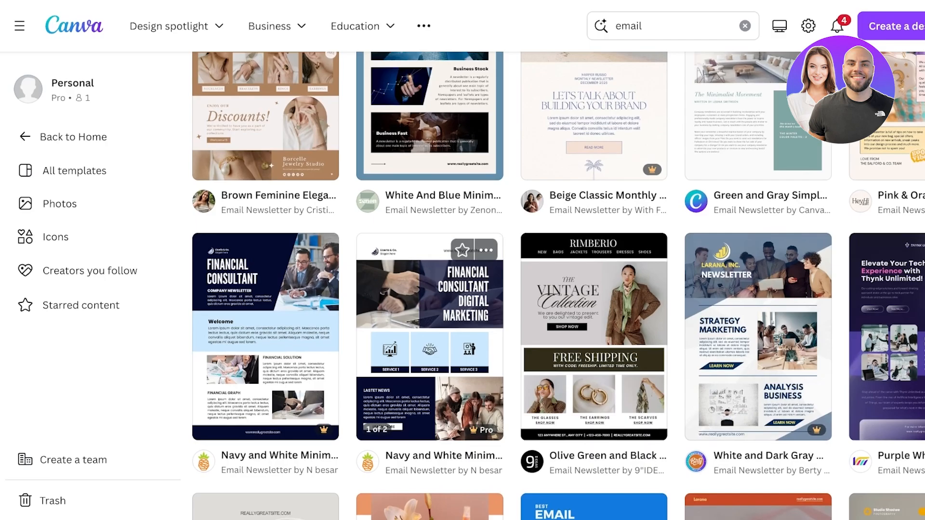
scroll("down", 3)
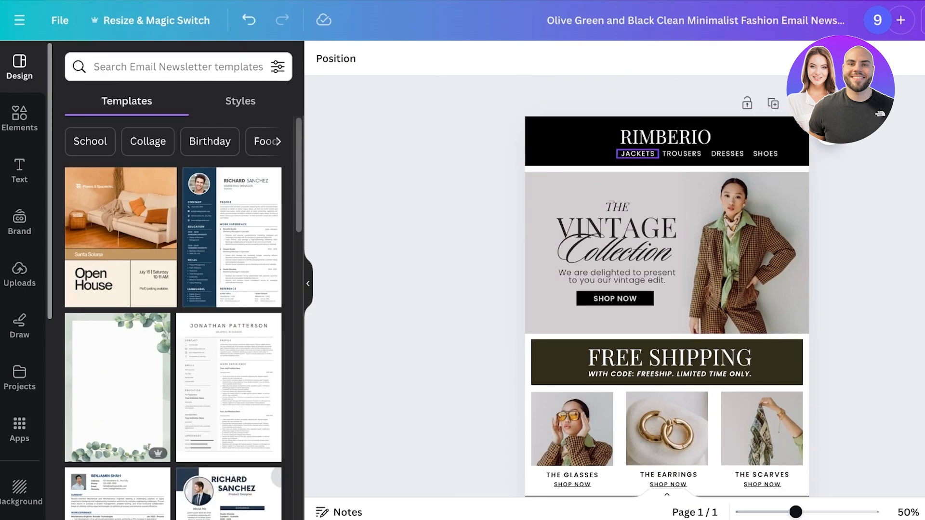
- Replace the RIMBERIO header with a centred gold lotus graphic and delete the shipping and Shop Now text
left_click(765, 154)
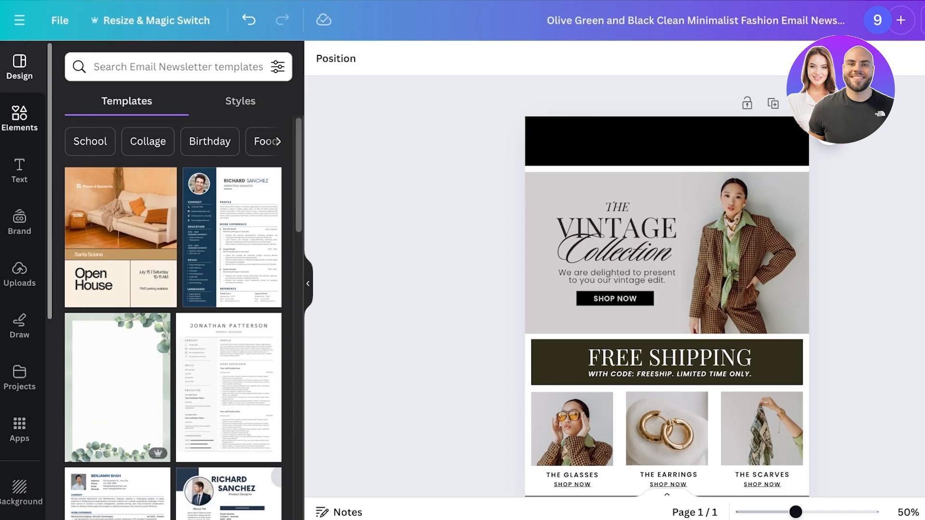
left_click(20, 118)
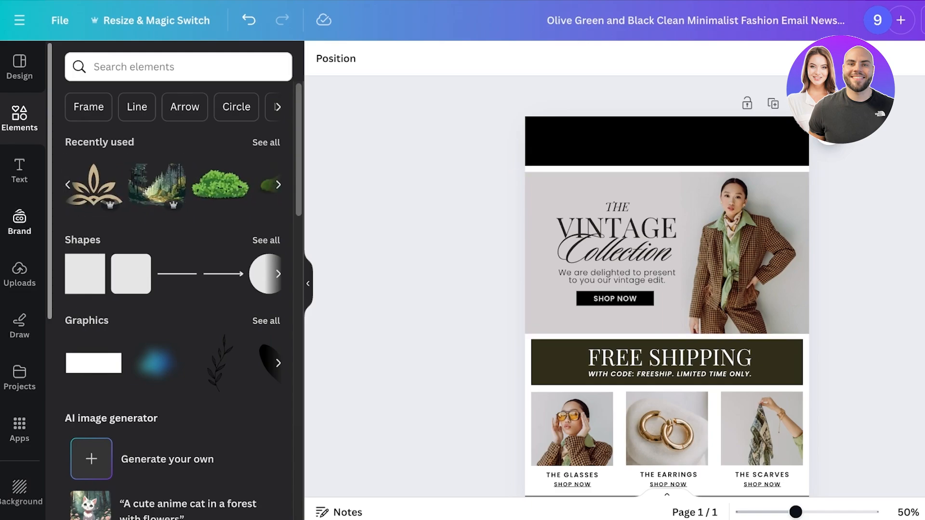
left_click(94, 184)
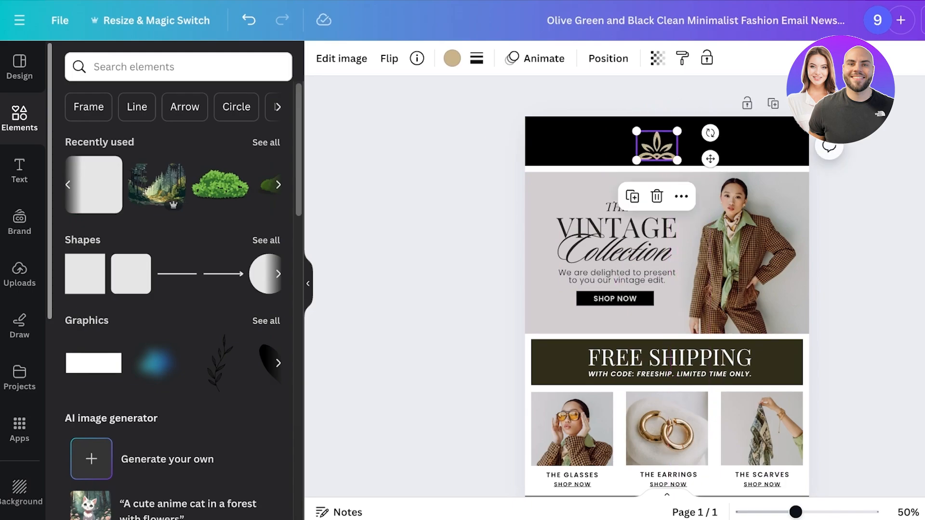
left_click_drag(654, 144, 666, 139)
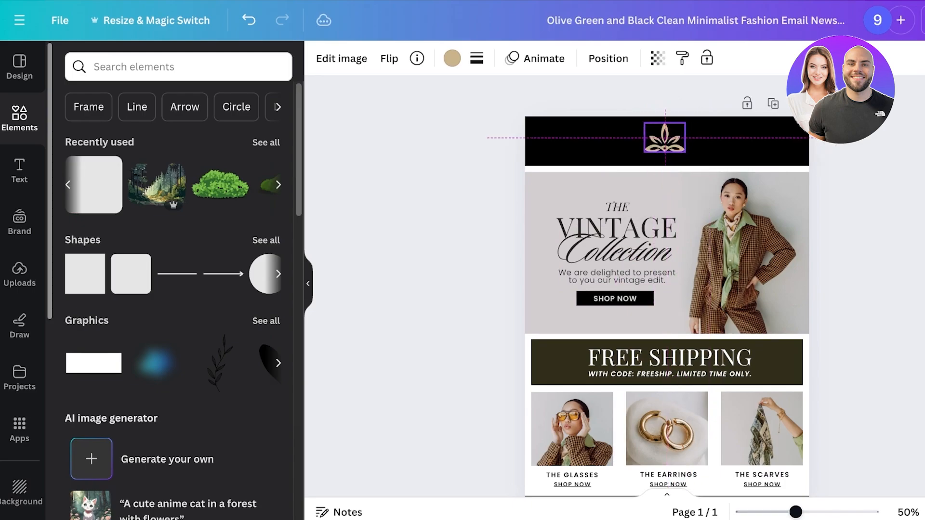
left_click(749, 253)
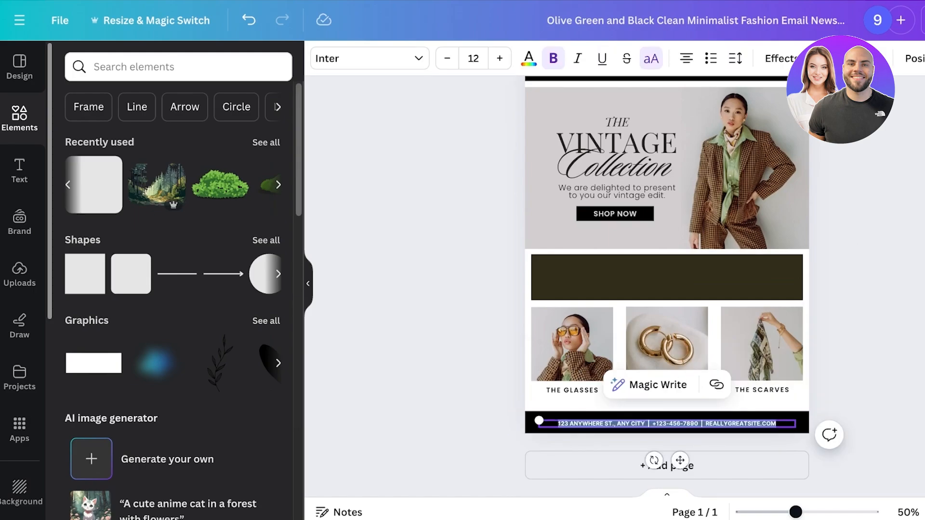
type("1231")
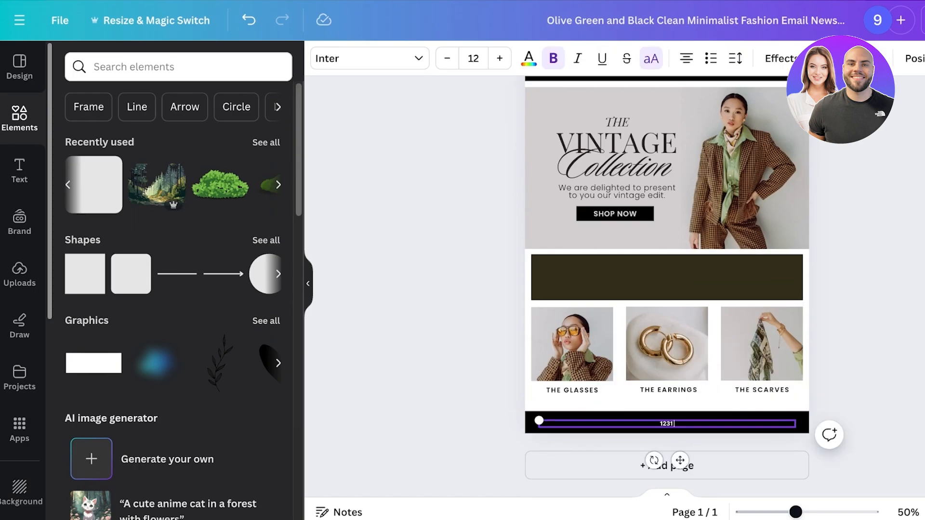
type("TORONTO")
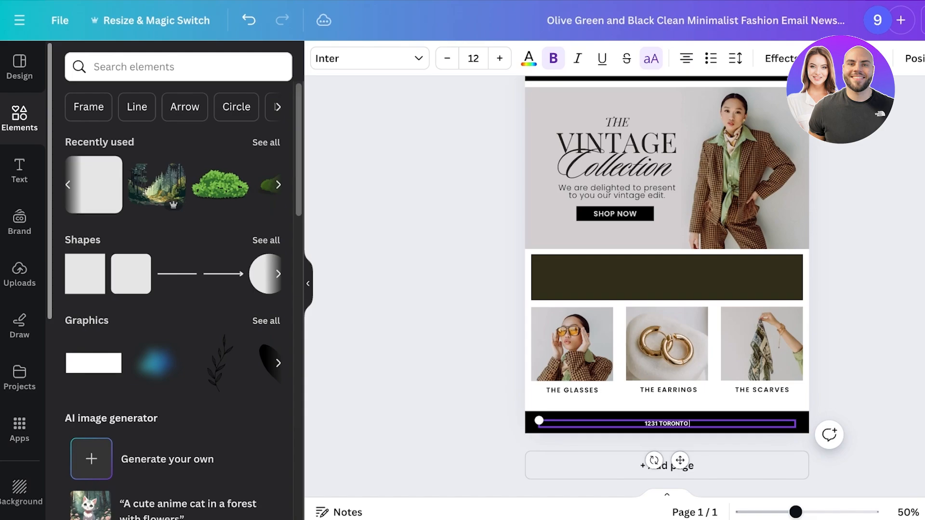
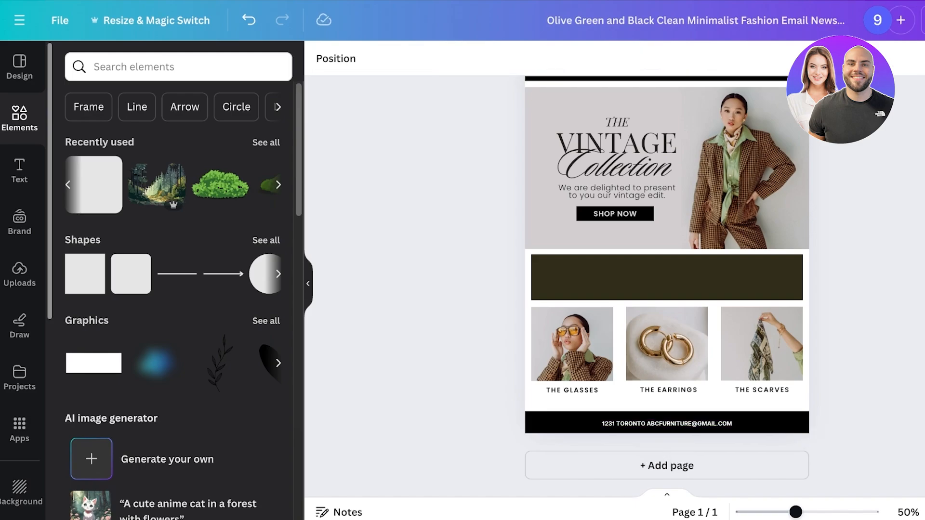
left_click(667, 121)
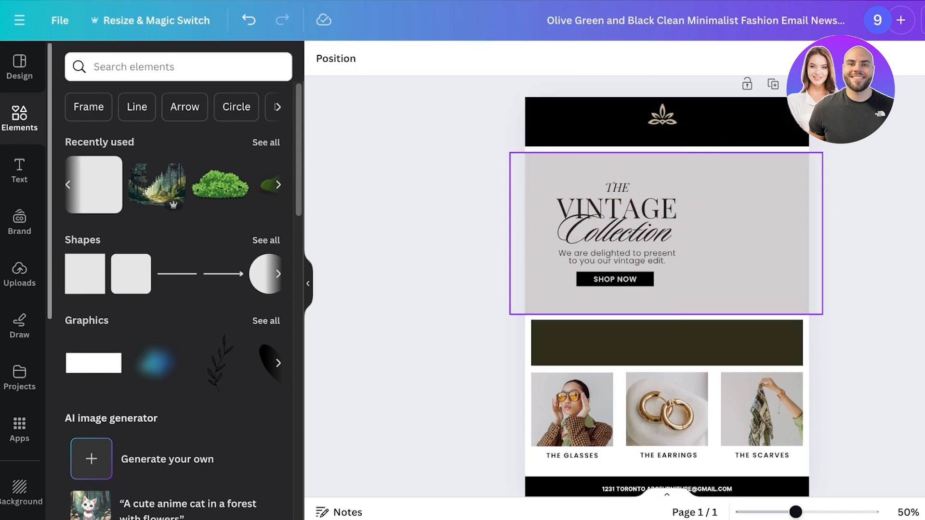
- Retype the hero headline as WELCOME TO WESTELM and resize the WESTELM text box
double_click(614, 187)
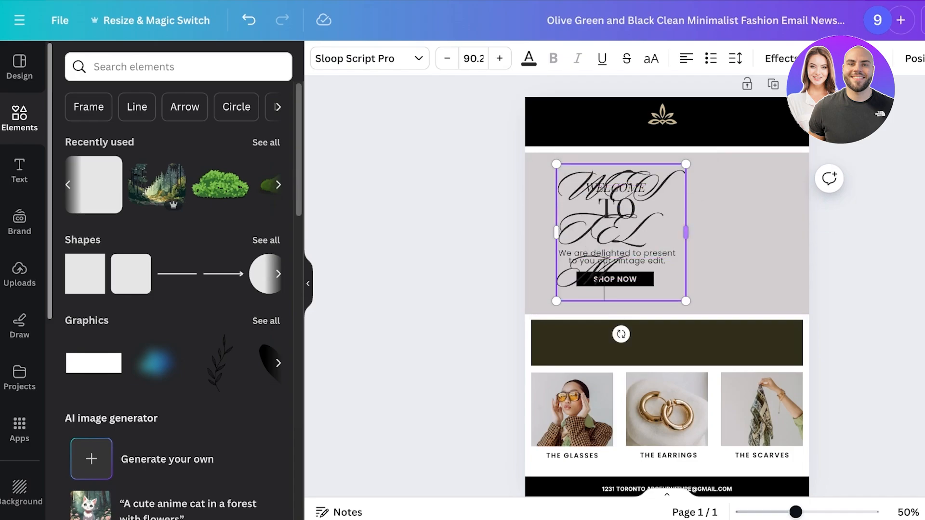
left_click_drag(685, 233, 819, 231)
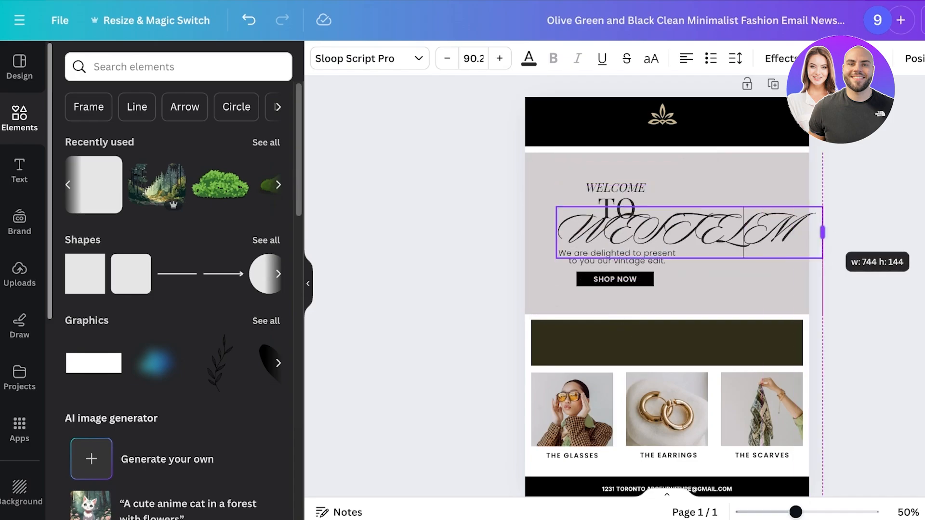
left_click_drag(820, 232, 731, 223)
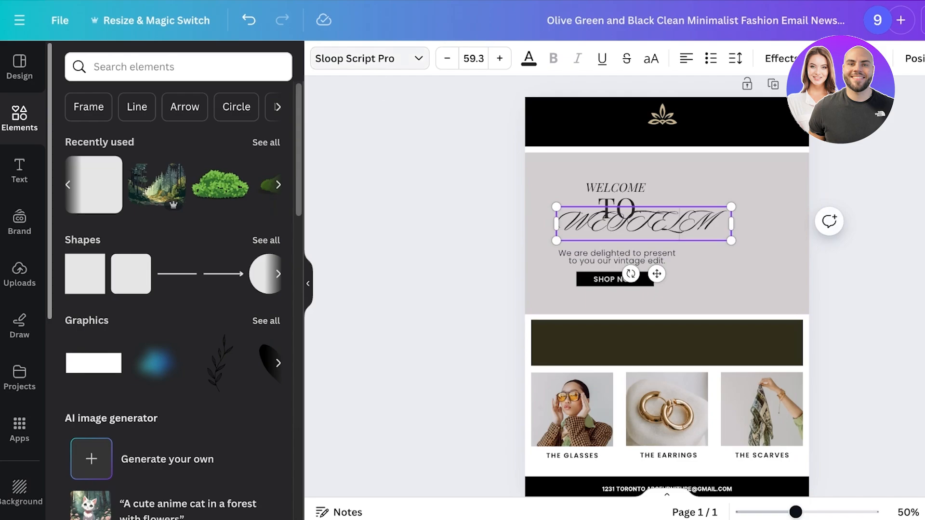
- Try Playfair Display, Cormorant Garamond, then Vintage fonts like Lancelot on WESTELM
left_click(360, 57)
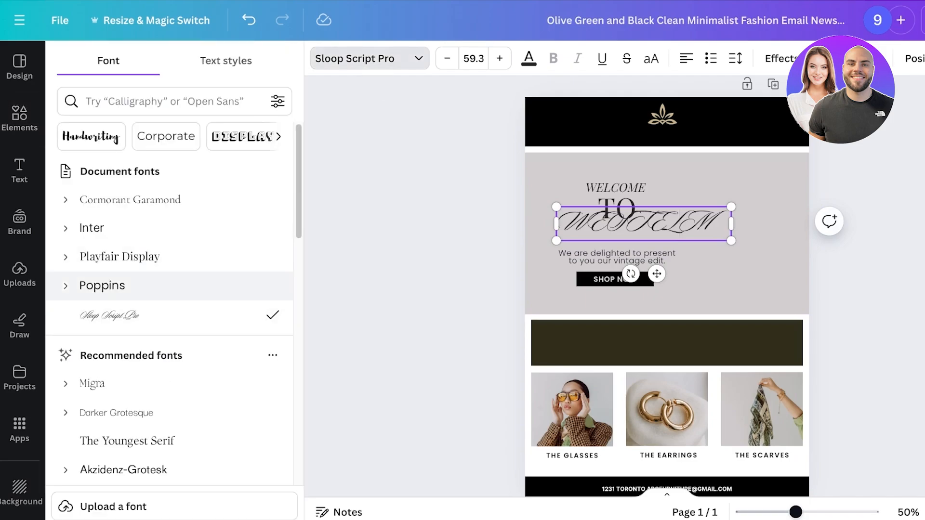
left_click(119, 256)
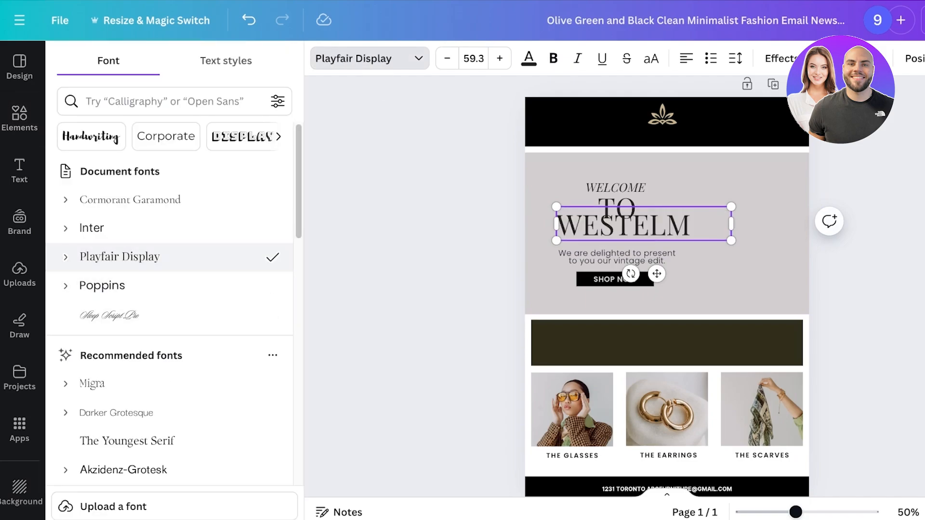
left_click(130, 199)
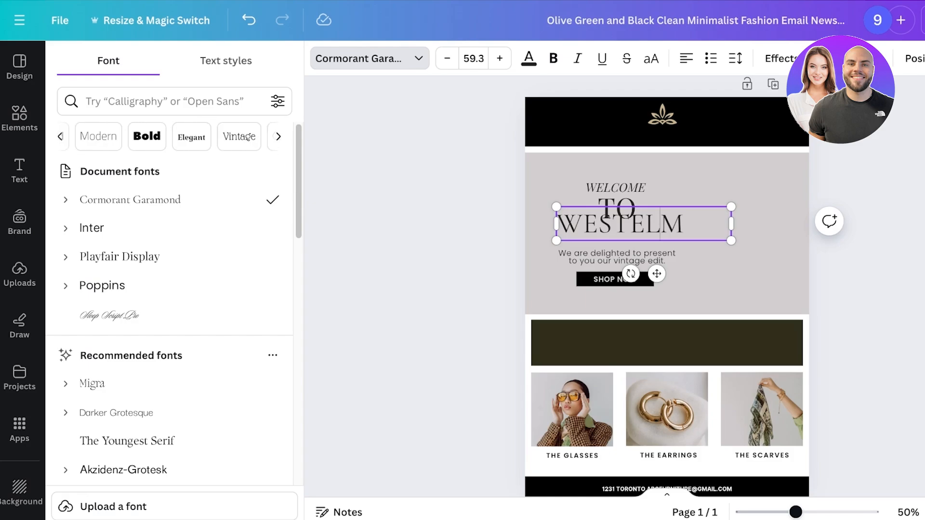
left_click(239, 136)
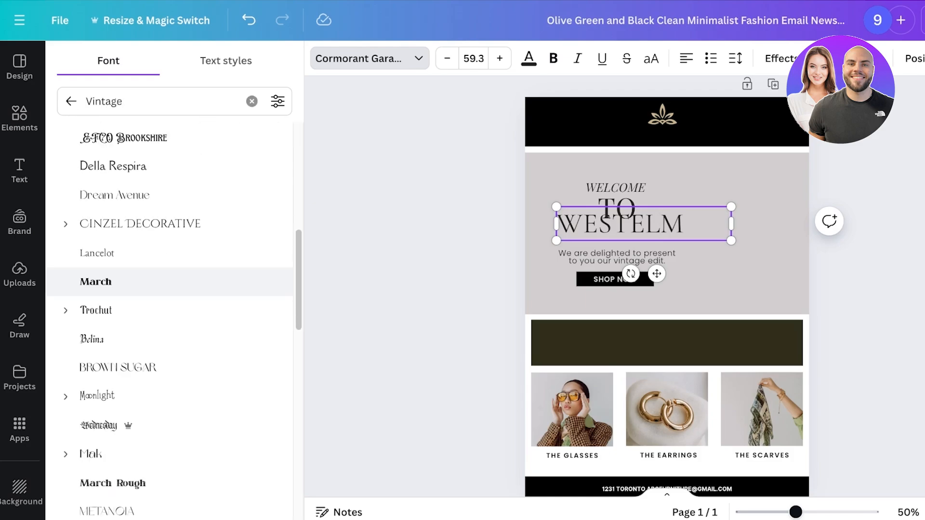
left_click(97, 253)
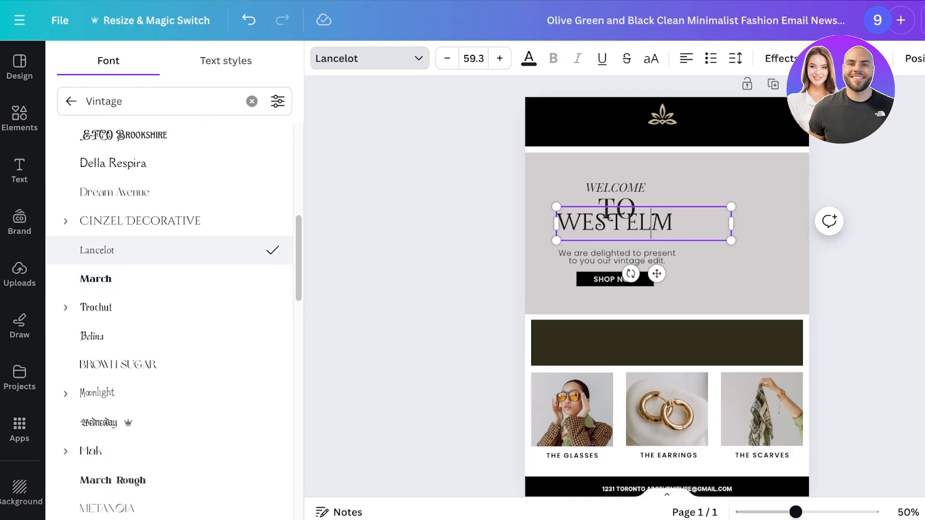
left_click(140, 221)
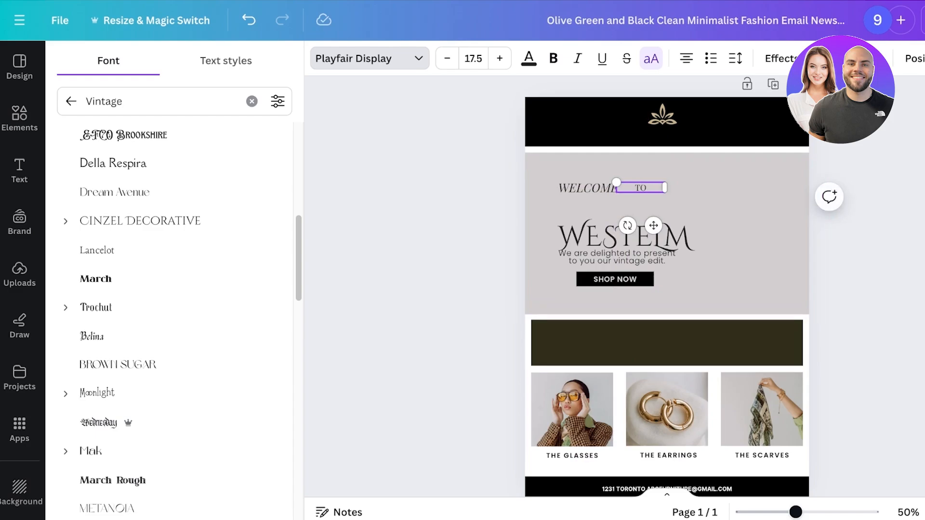
- Widen the TO text box and enlarge its font size slightly
left_click_drag(662, 187, 668, 187)
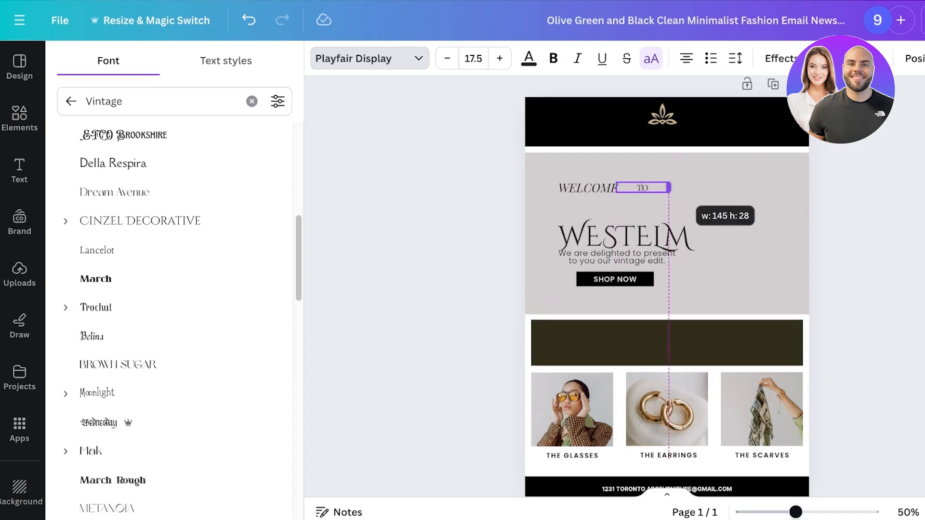
left_click(499, 58)
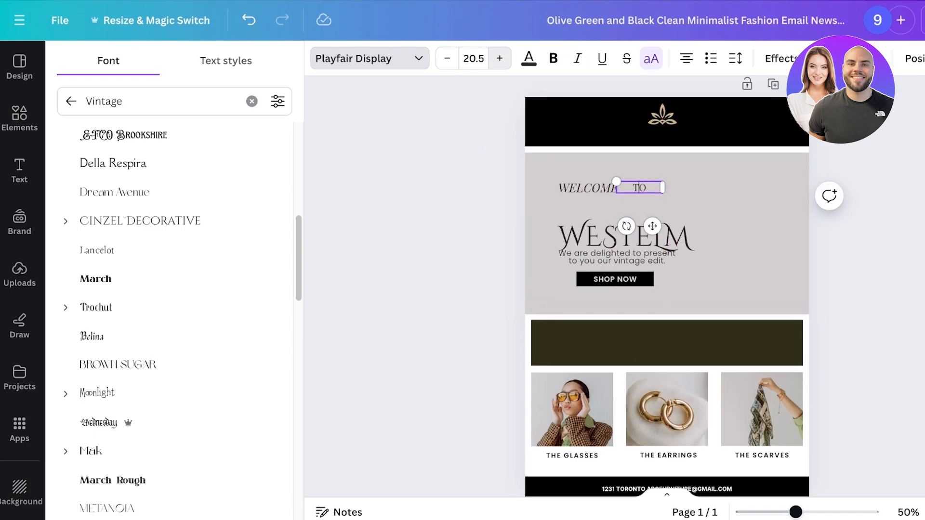
left_click(19, 118)
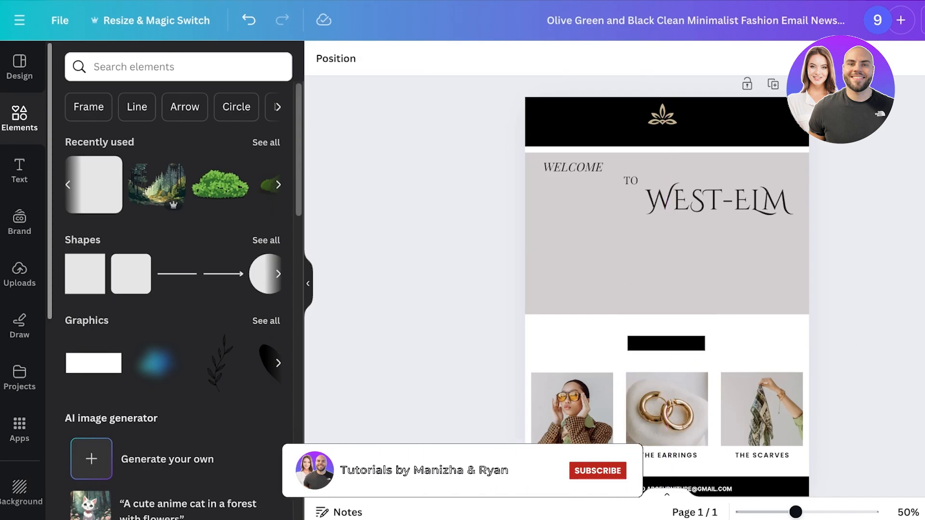
- Shrink the dark round coffee table photo and set it into the grey welcome section
left_click(597, 471)
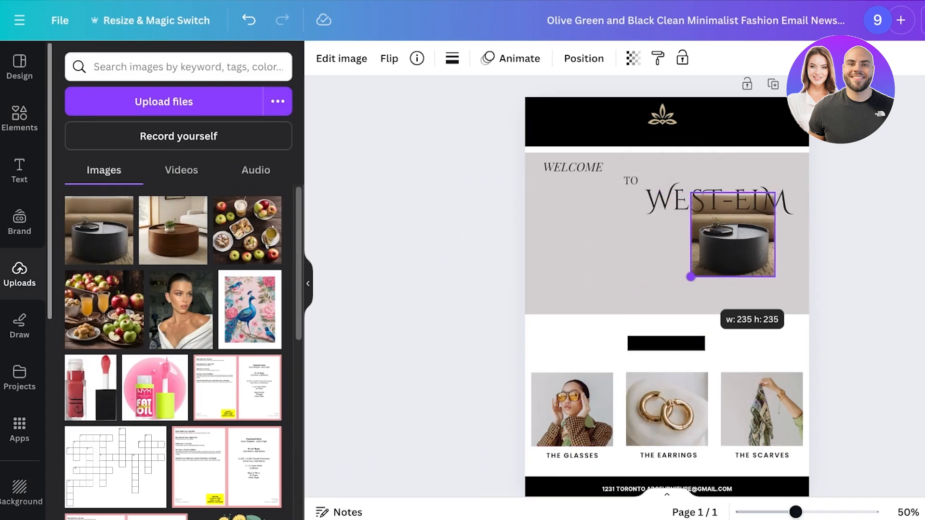
left_click_drag(731, 242, 581, 261)
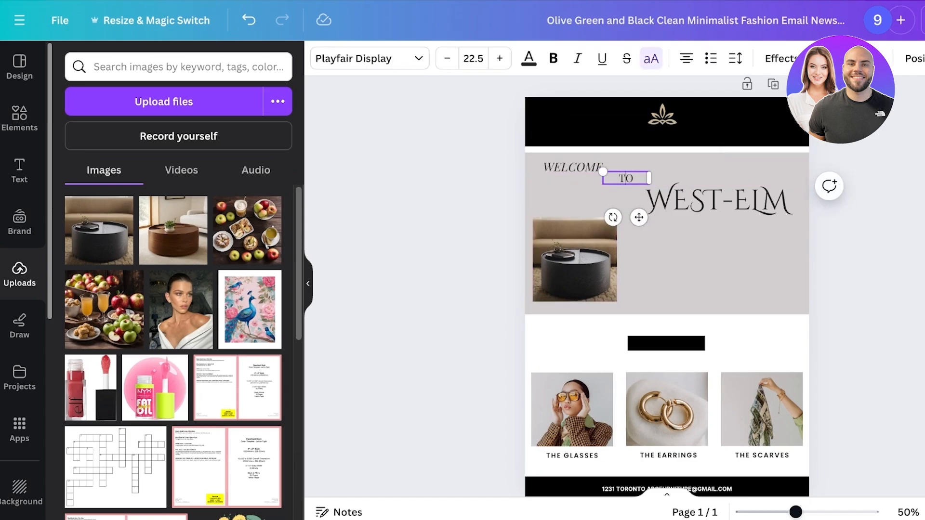
left_click(577, 58)
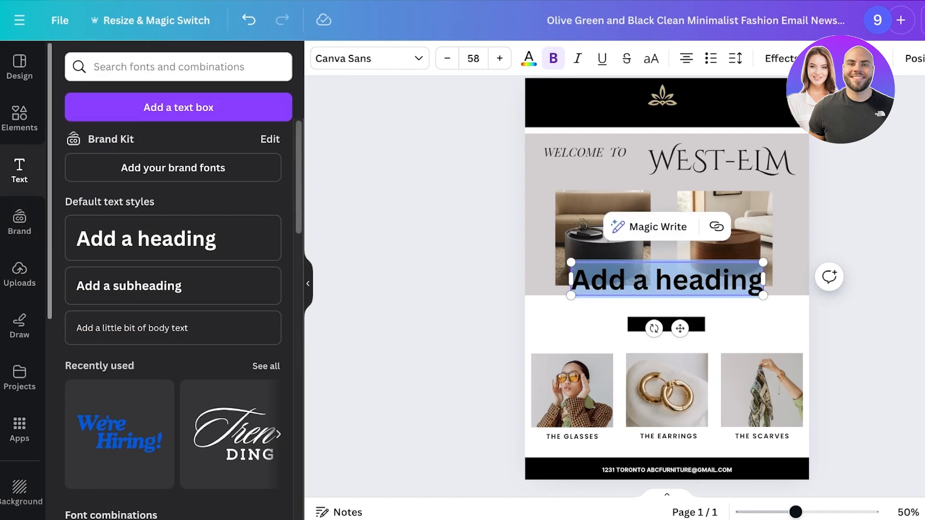
- Label the black button SHOP NOW and add a second page duplicating the design
type("SHOP NOW")
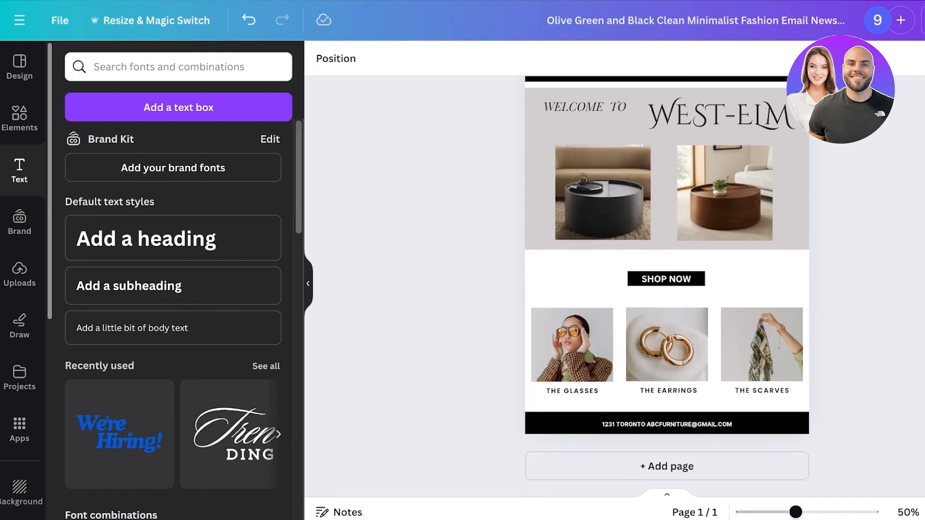
left_click(571, 344)
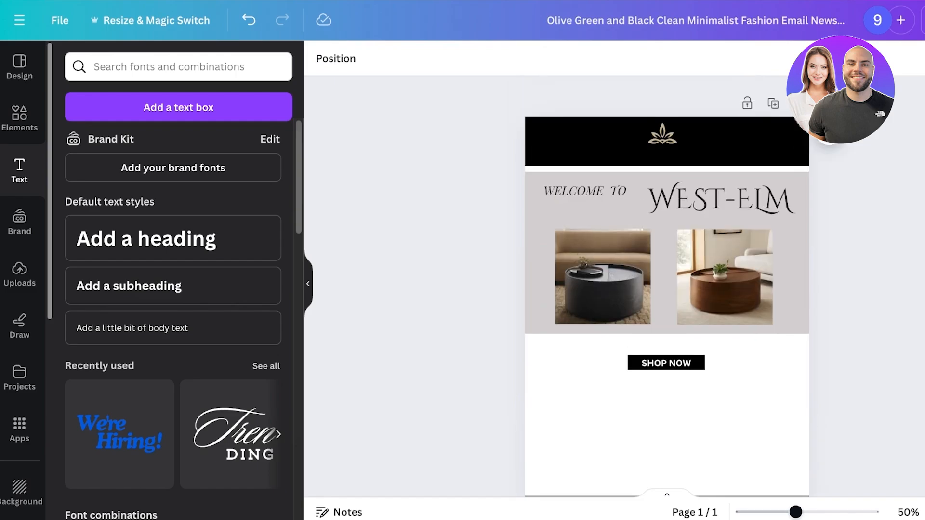
- Remove the West-Elm logo, retype WELCOME TO as the 10% discount line, and shift the grey block
left_click(665, 140)
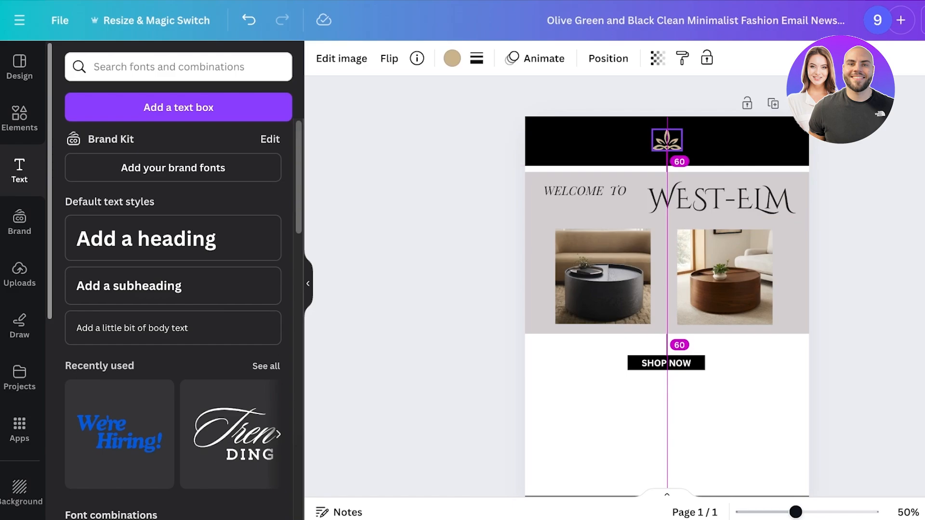
left_click(746, 100)
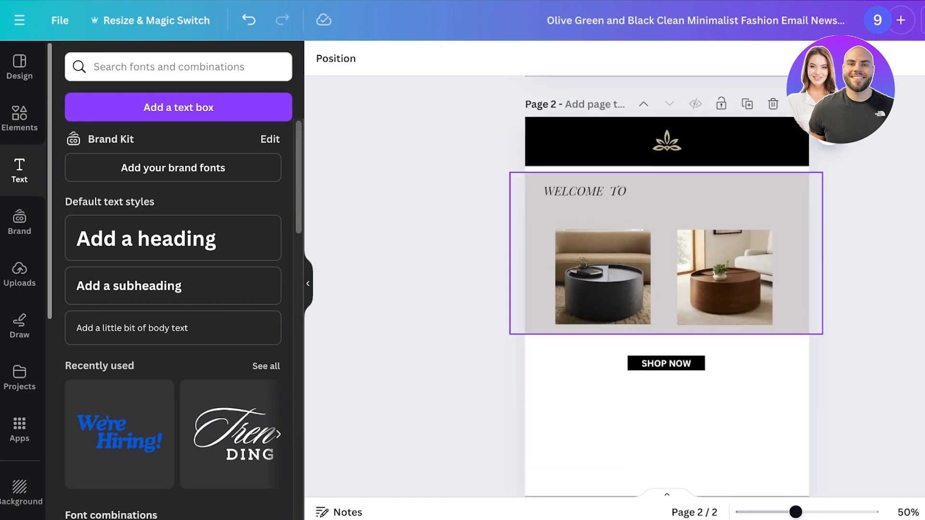
double_click(583, 191)
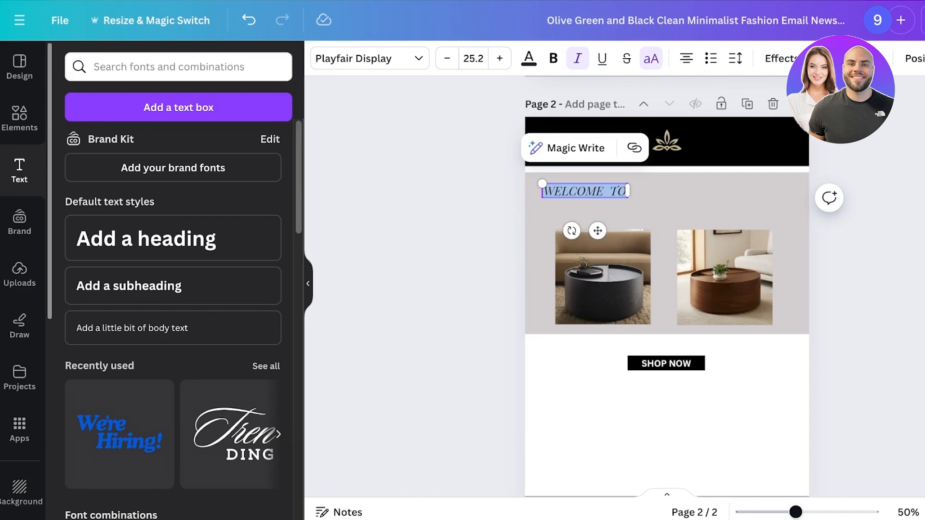
type("TH")
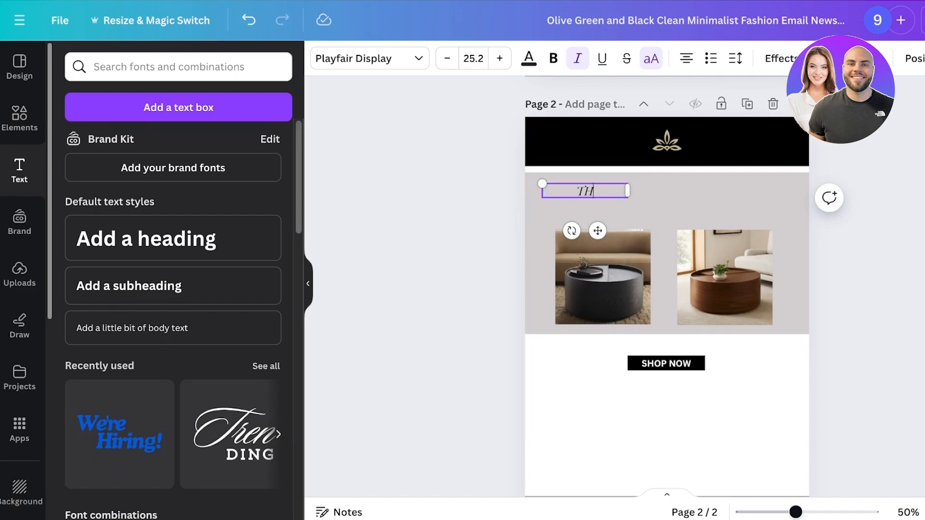
type("ERES A 10% DISCOUNT ON YOUR")
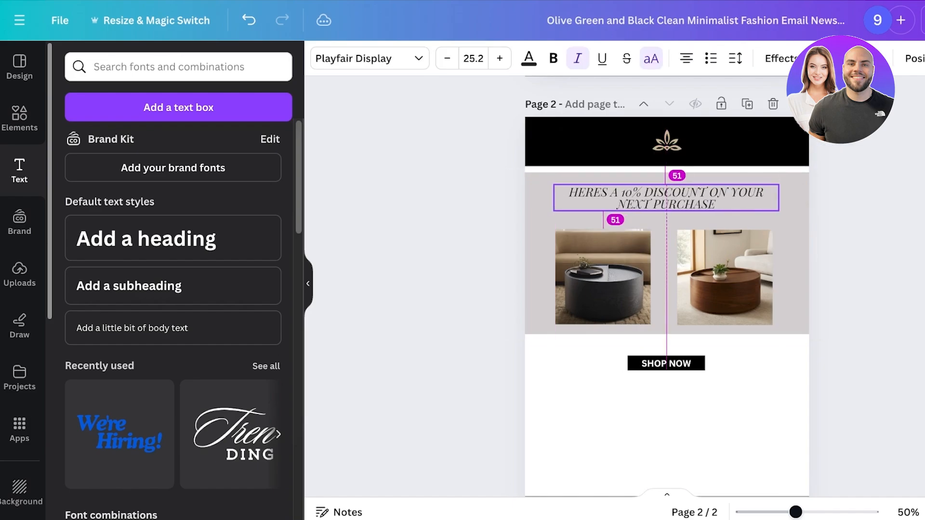
left_click(724, 277)
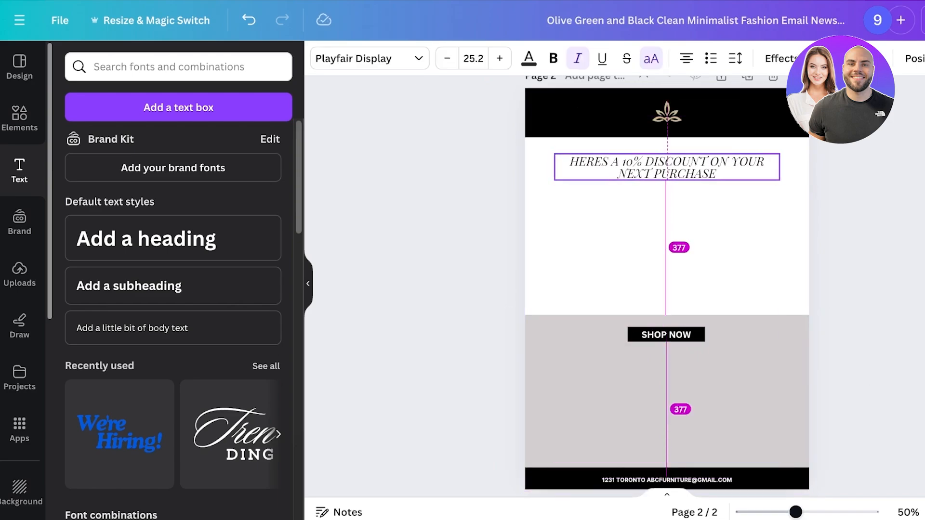
left_click(665, 167)
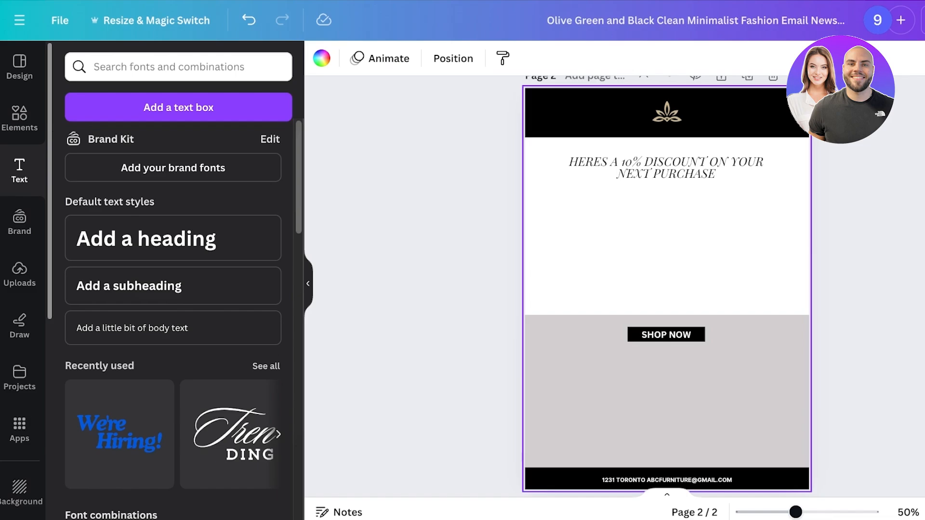
scroll("down", 3)
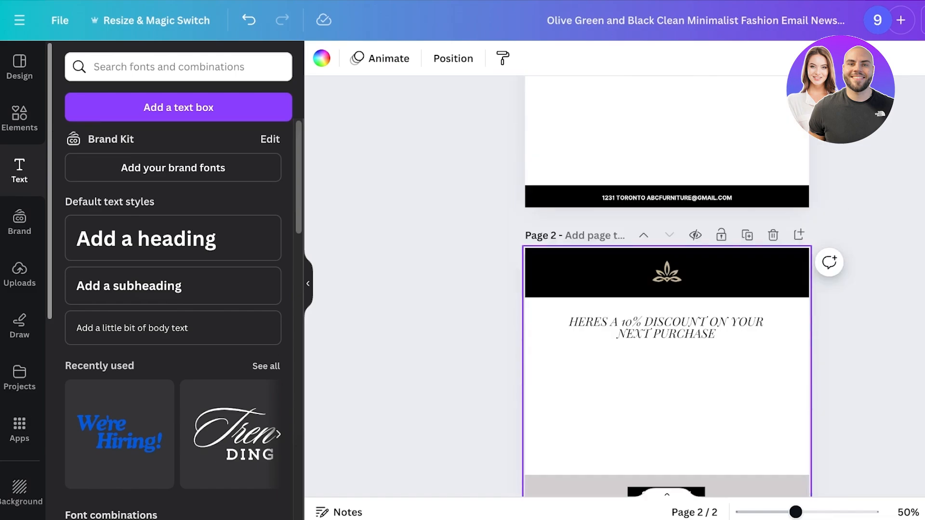
scroll("down", 3)
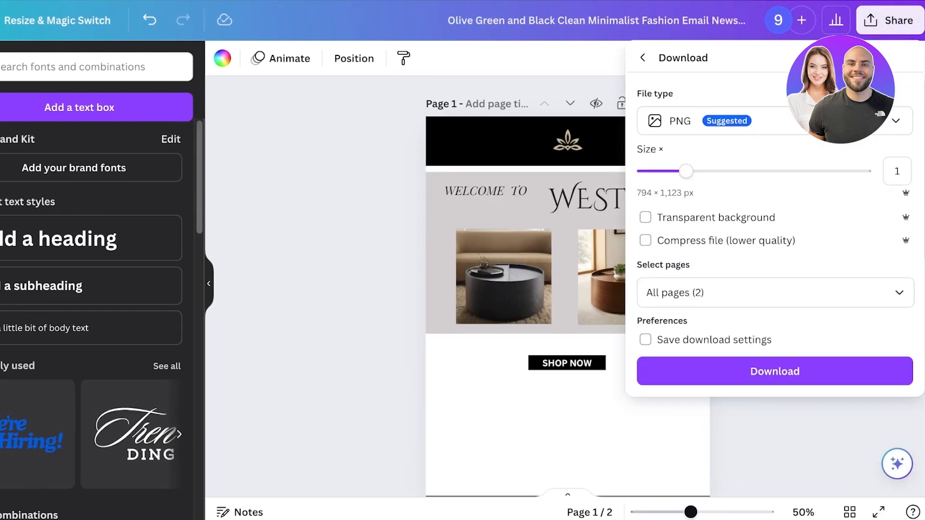
- Export all pages of the design as PNG files
left_click(773, 121)
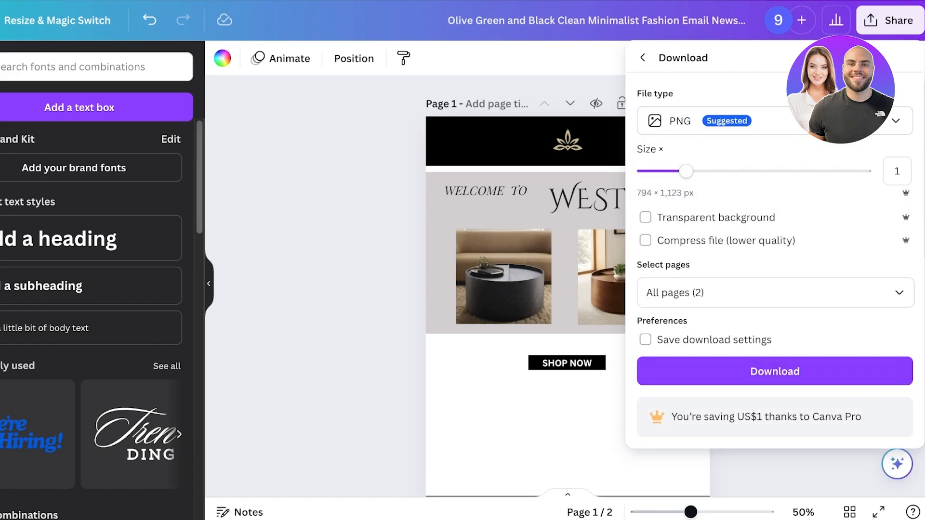
left_click(775, 371)
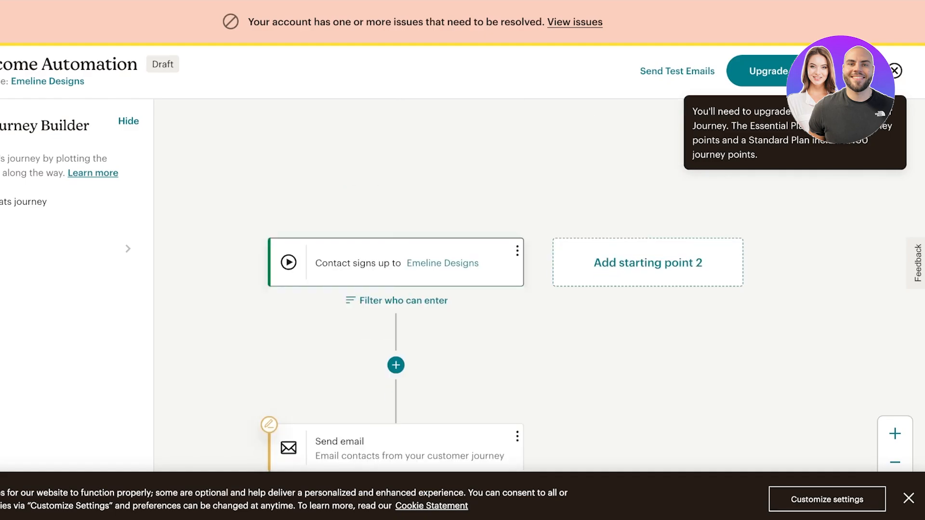
- Scroll down the journey builder to reach the Send email step
scroll("down", 3)
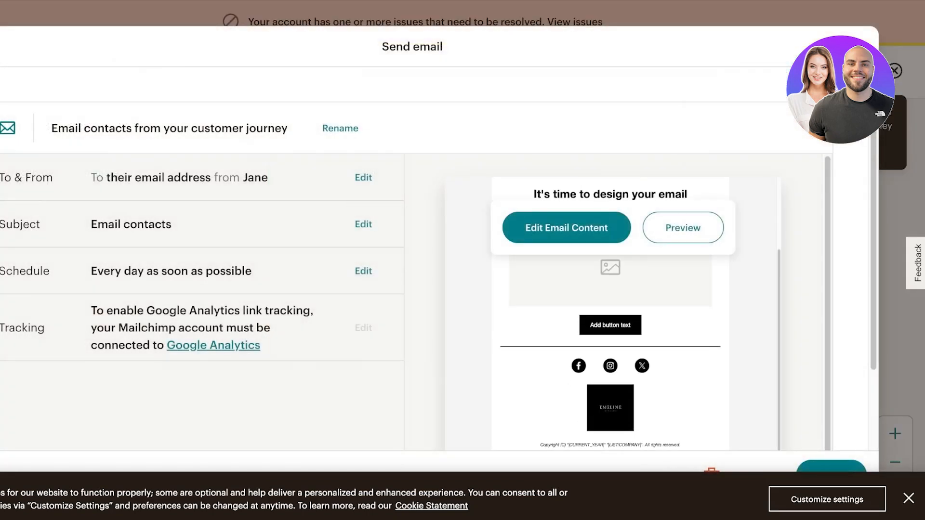
scroll("down", 3)
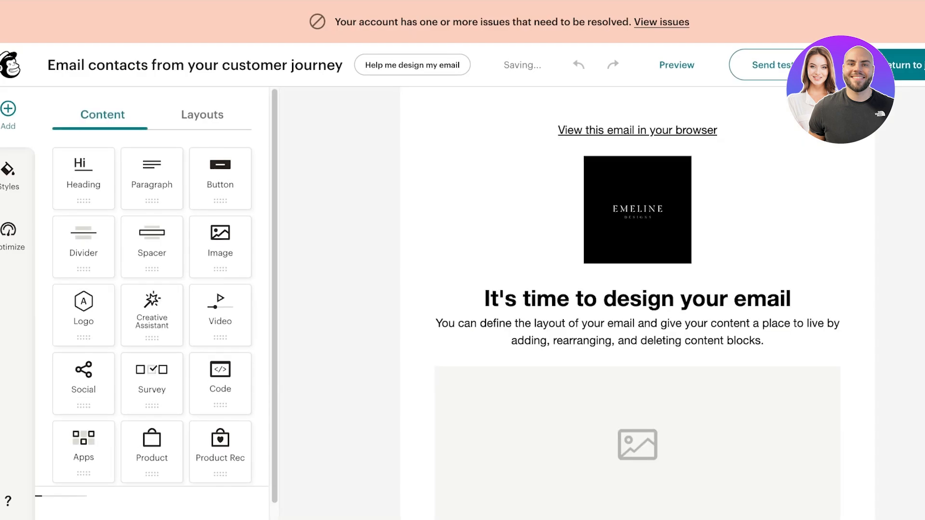
- Delete the empty placeholder button block and pick an Image block to add
left_click(637, 209)
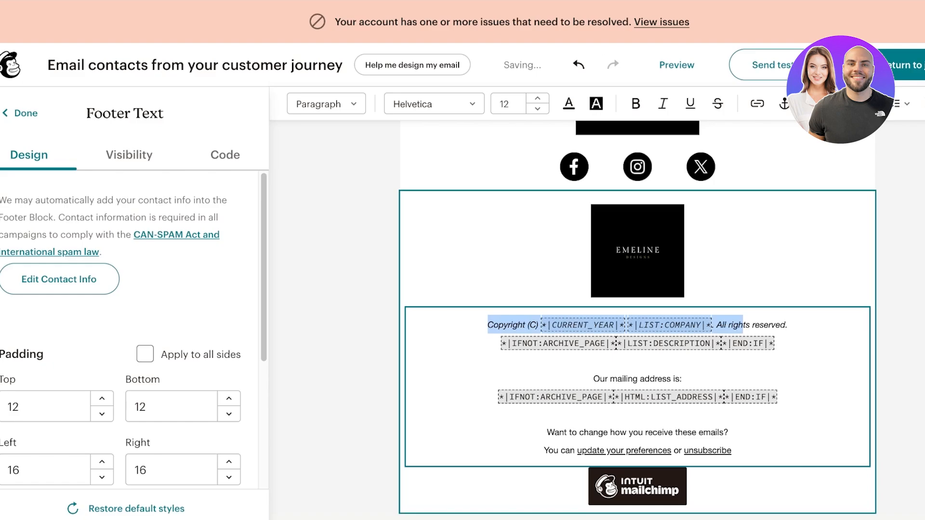
left_click(637, 149)
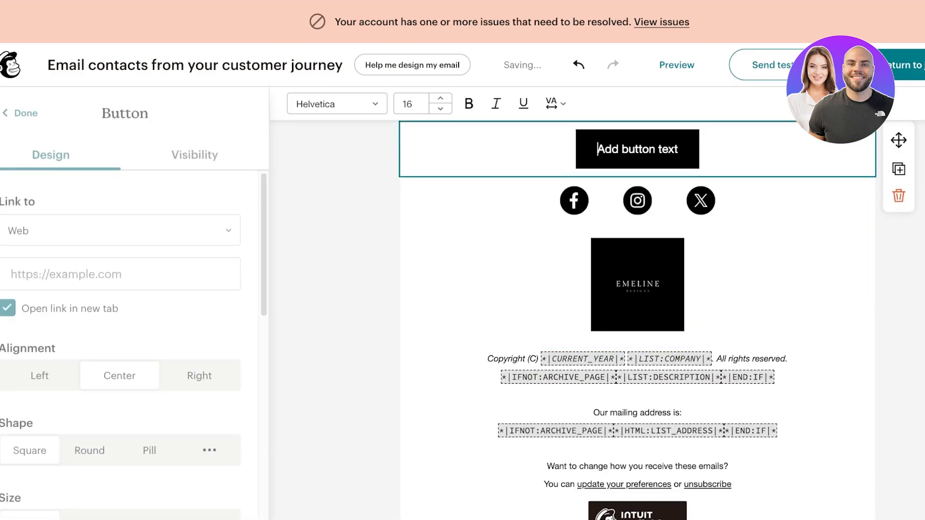
left_click(25, 112)
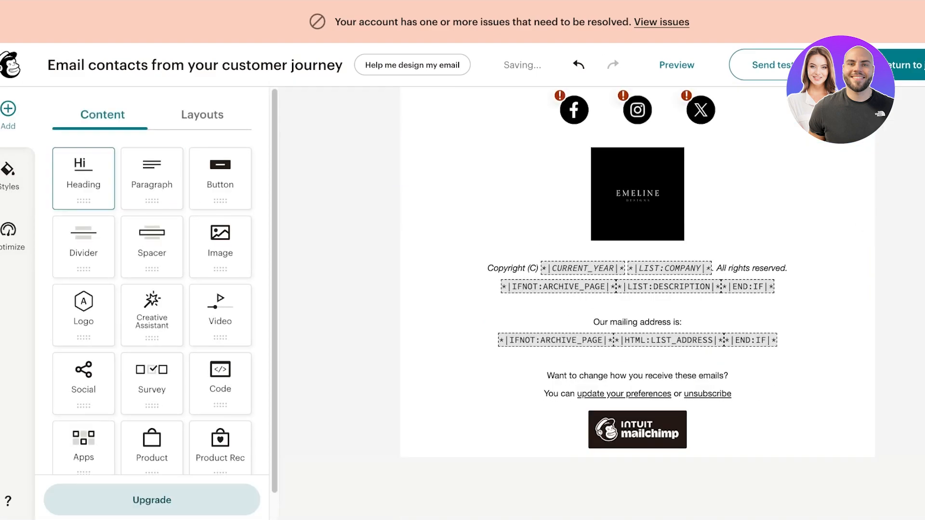
left_click(220, 247)
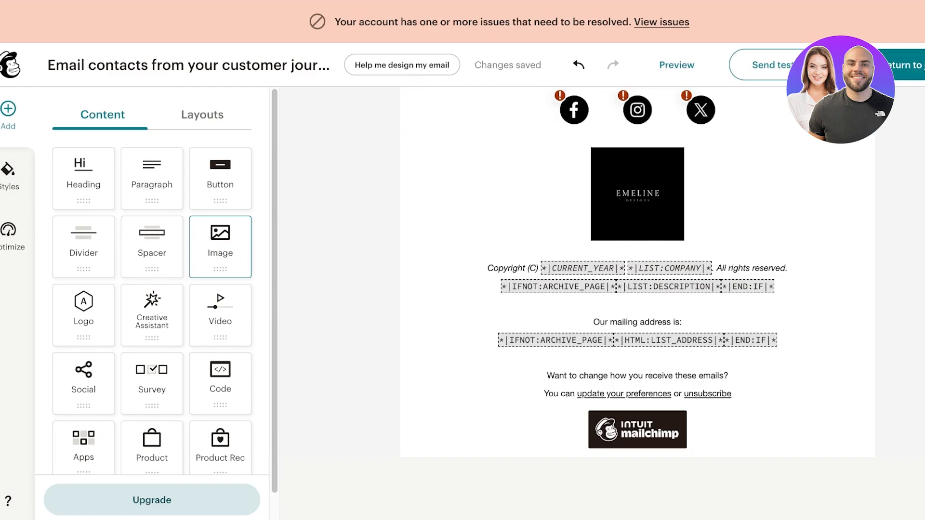